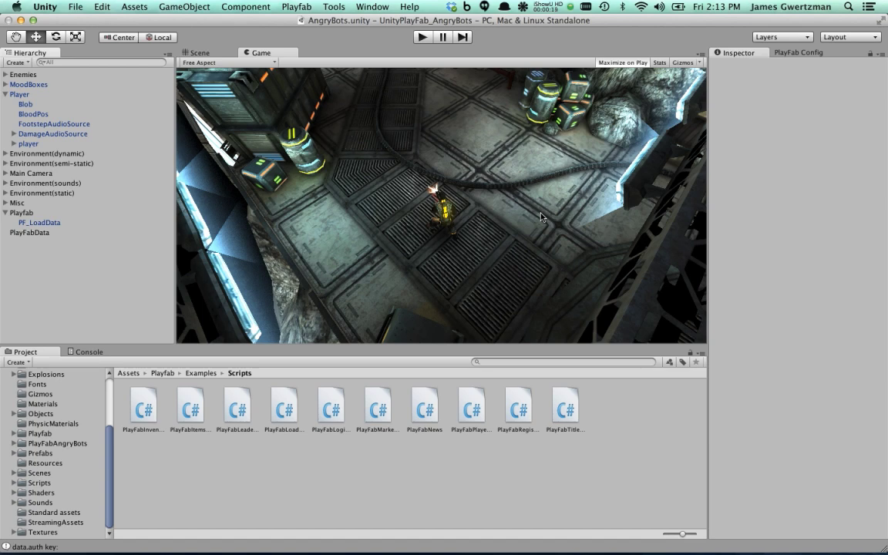
{"action": "mouse_move", "coordinate": [458, 219]}
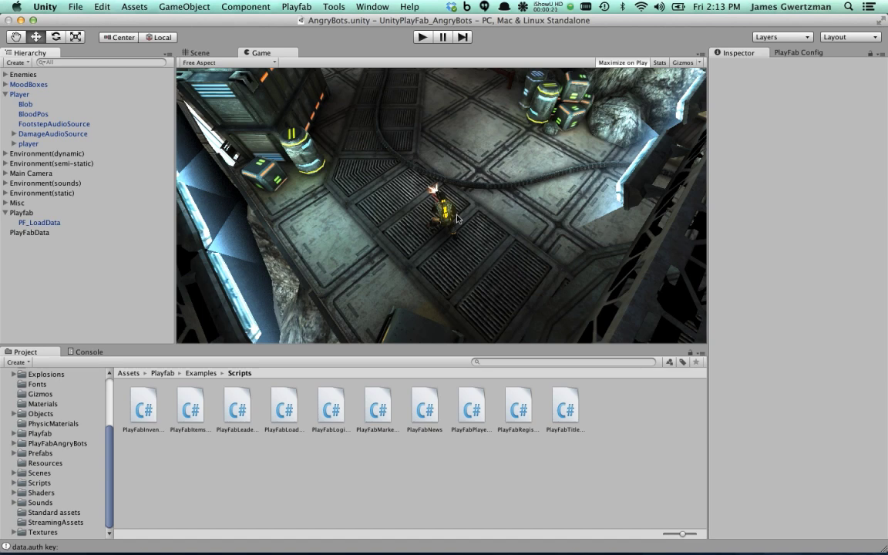
{"action": "mouse_move", "coordinate": [437, 107]}
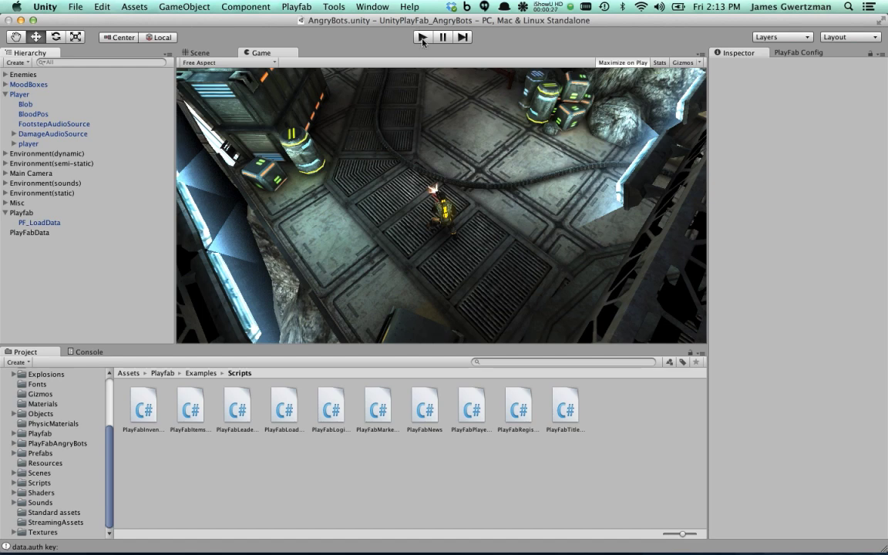
Step: Browse to the Assets/Playfab/Prefabs folder to show the PlayFab prefab assets
{"action": "left_click", "coordinate": [418, 40]}
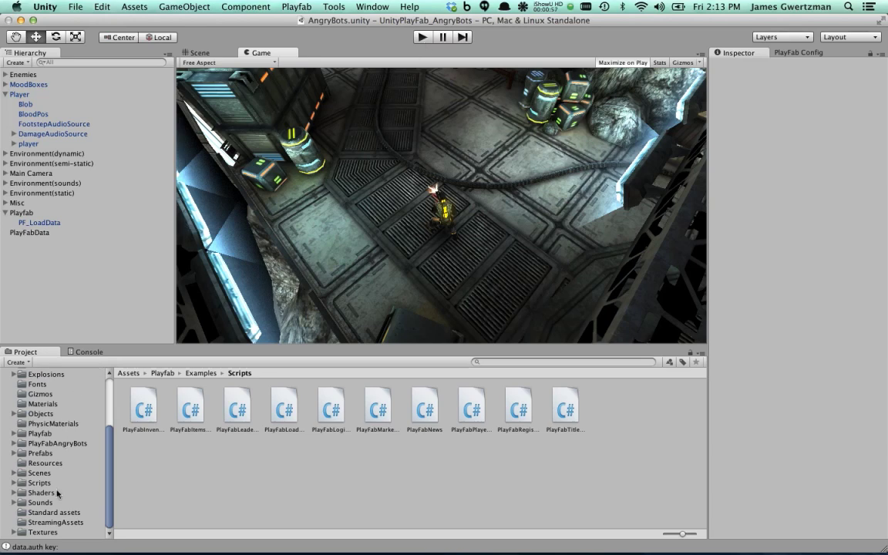
{"action": "left_click", "coordinate": [18, 443]}
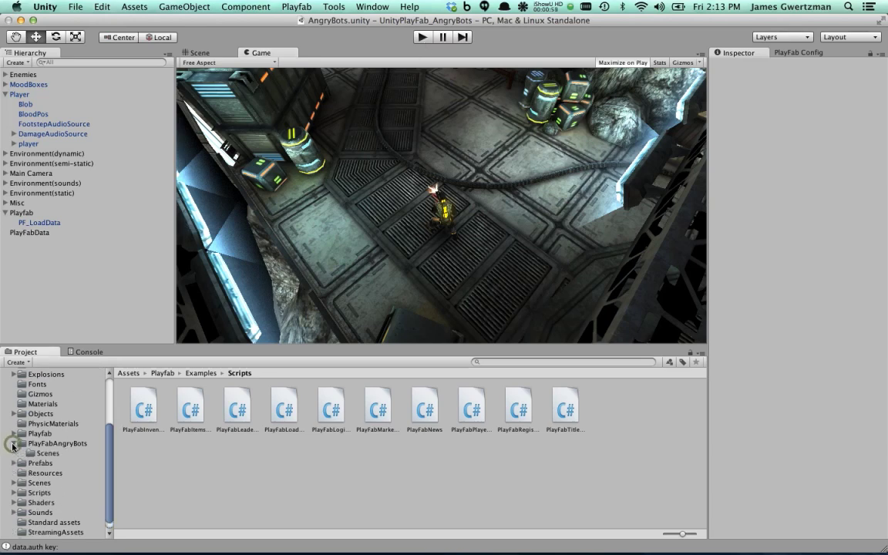
{"action": "left_click", "coordinate": [9, 433]}
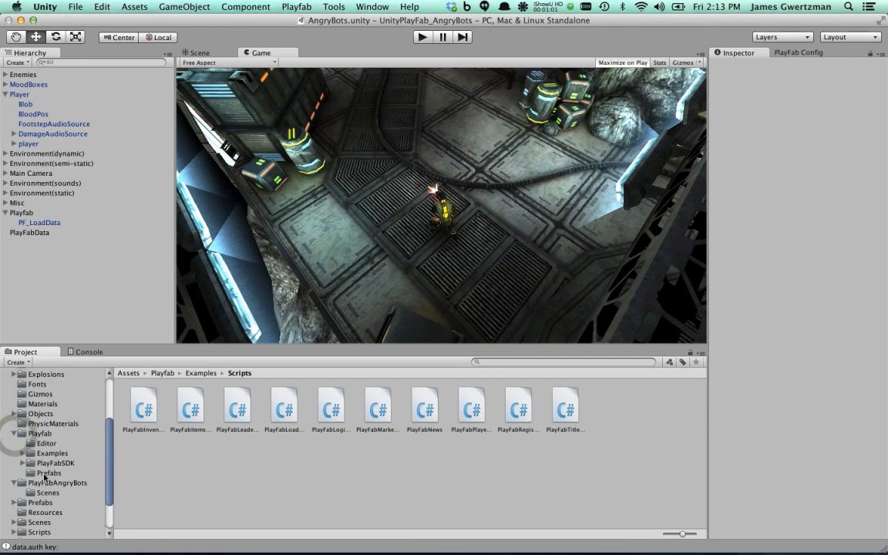
{"action": "left_click", "coordinate": [47, 473]}
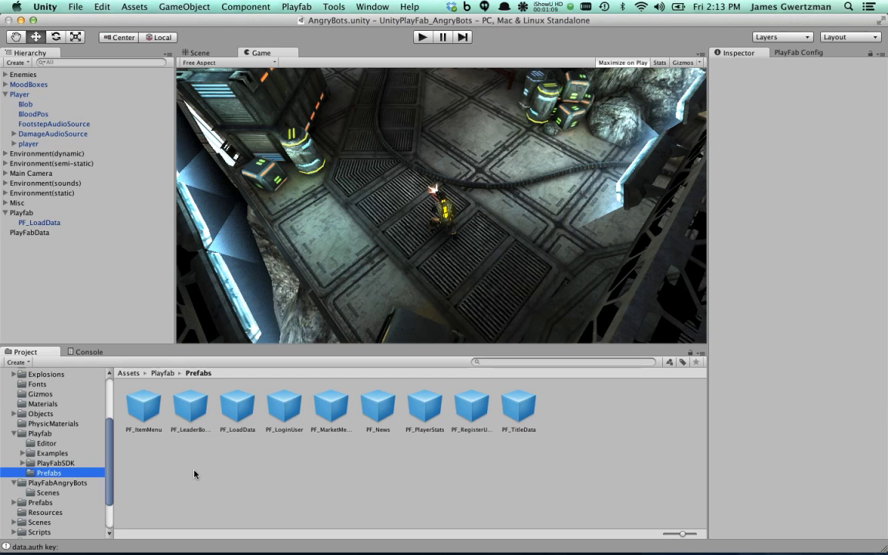
{"action": "mouse_move", "coordinate": [423, 475]}
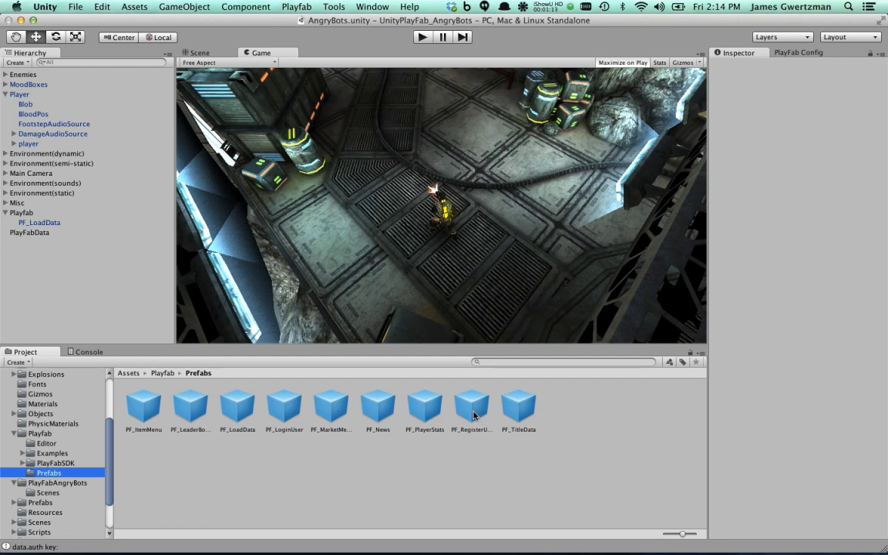
Step: Drag PF_RegisterUser and PF_LoginUser onto the Playfab object in the Hierarchy
{"action": "left_click", "coordinate": [473, 423]}
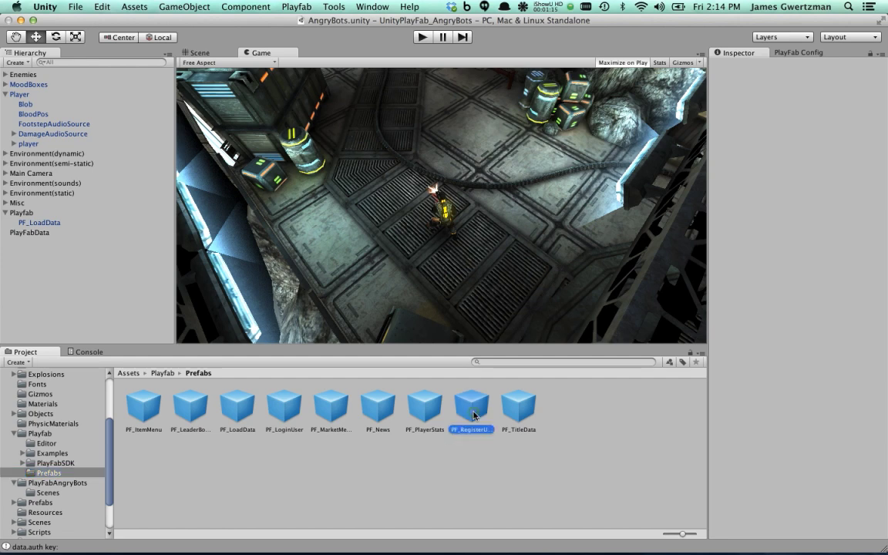
{"action": "left_click_drag", "start_coordinate": [472, 404], "coordinate": [54, 222]}
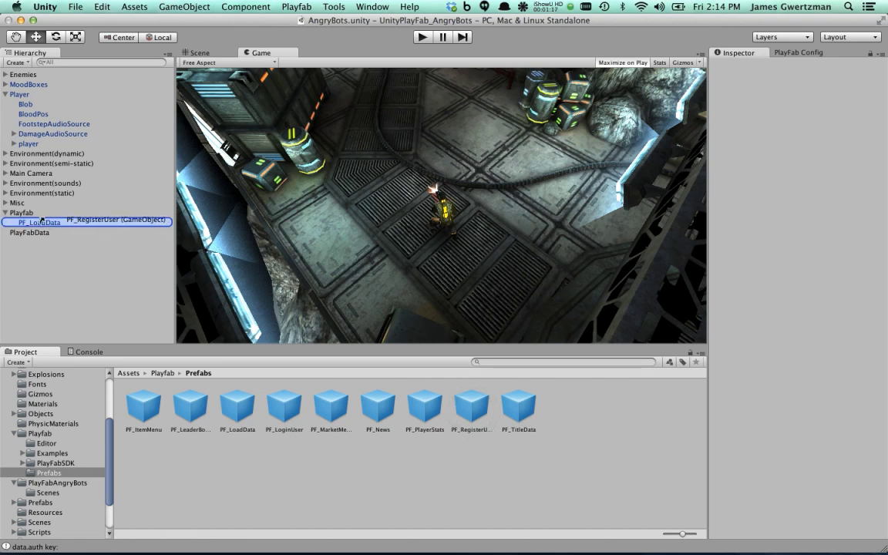
{"action": "left_click", "coordinate": [470, 420]}
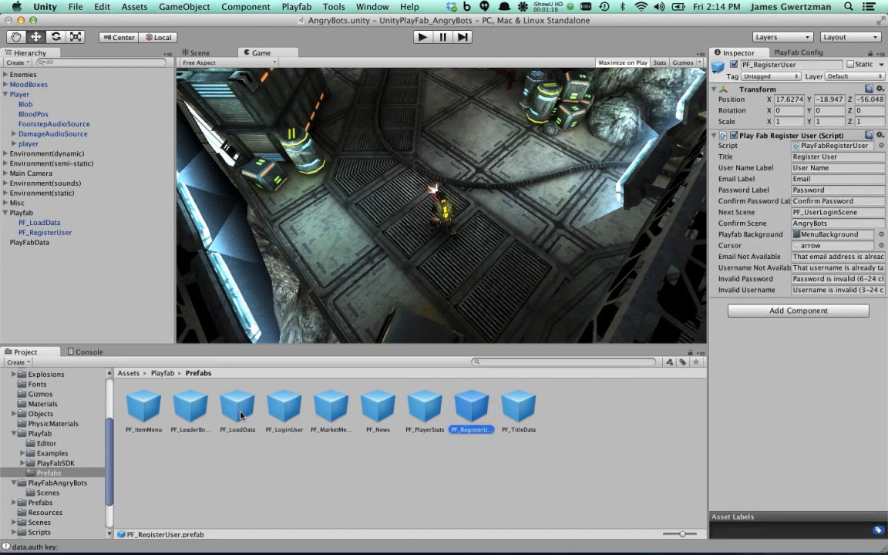
{"action": "mouse_move", "coordinate": [290, 417]}
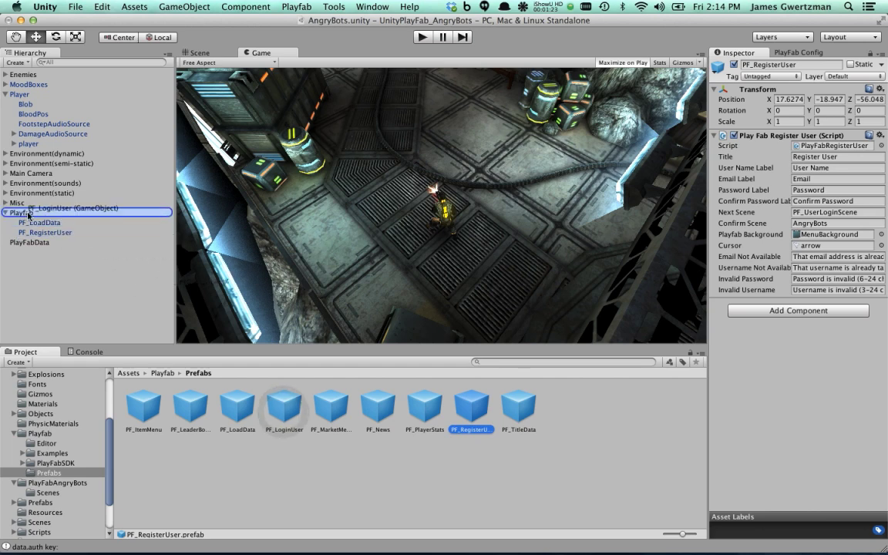
{"action": "left_click", "coordinate": [283, 407]}
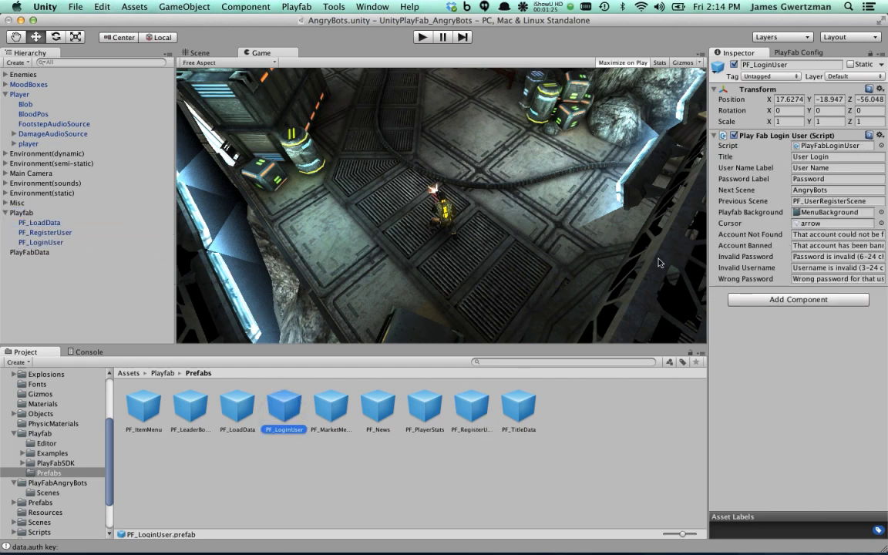
{"action": "mouse_move", "coordinate": [381, 9]}
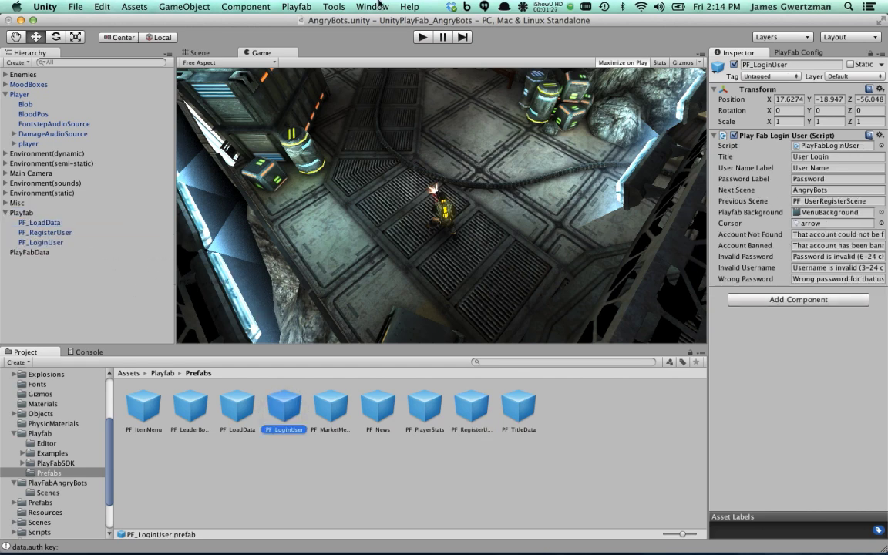
Step: Launch the PlayFab Game Manager in Chrome via the Playfab > Admin Panel menu
{"action": "left_click", "coordinate": [292, 6]}
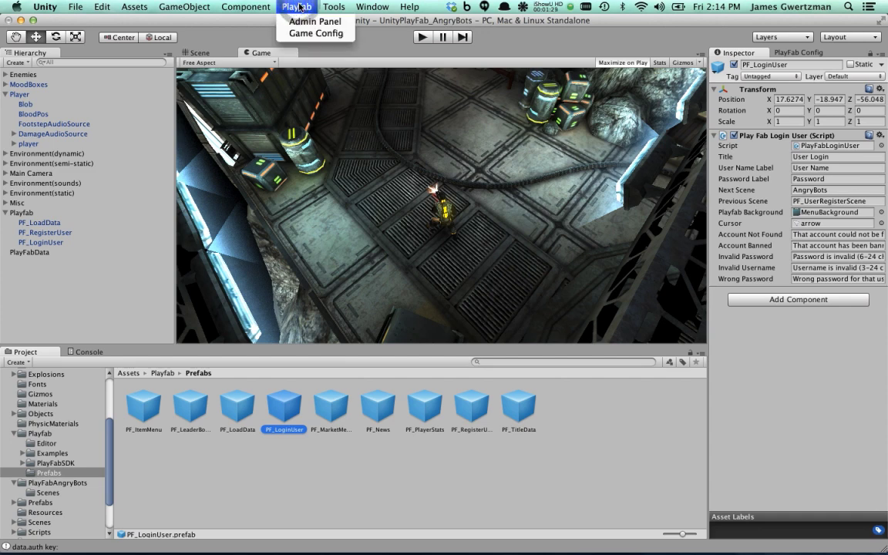
{"action": "mouse_move", "coordinate": [315, 21]}
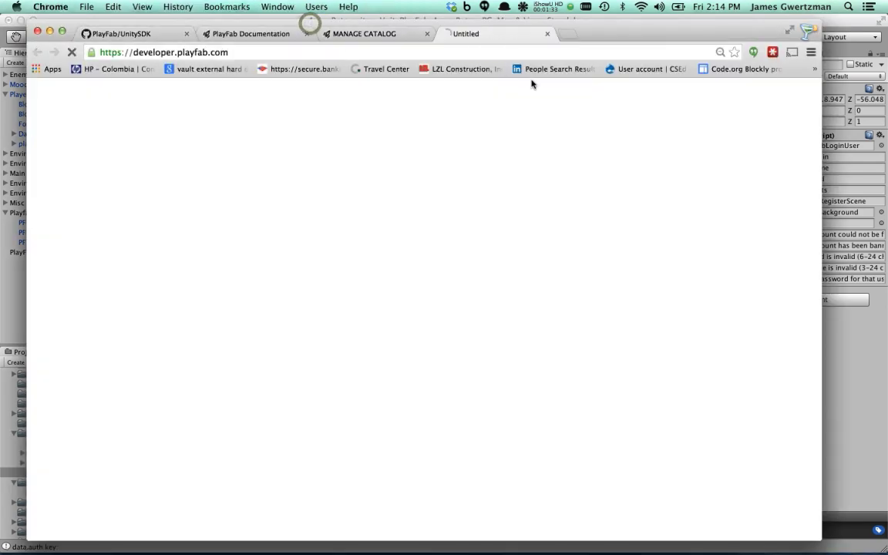
{"action": "left_click", "coordinate": [361, 34]}
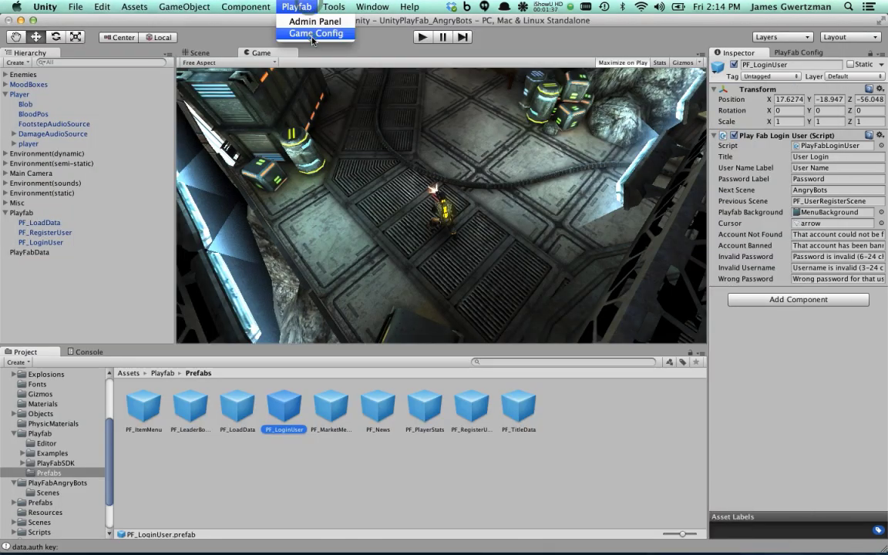
{"action": "left_click", "coordinate": [314, 34]}
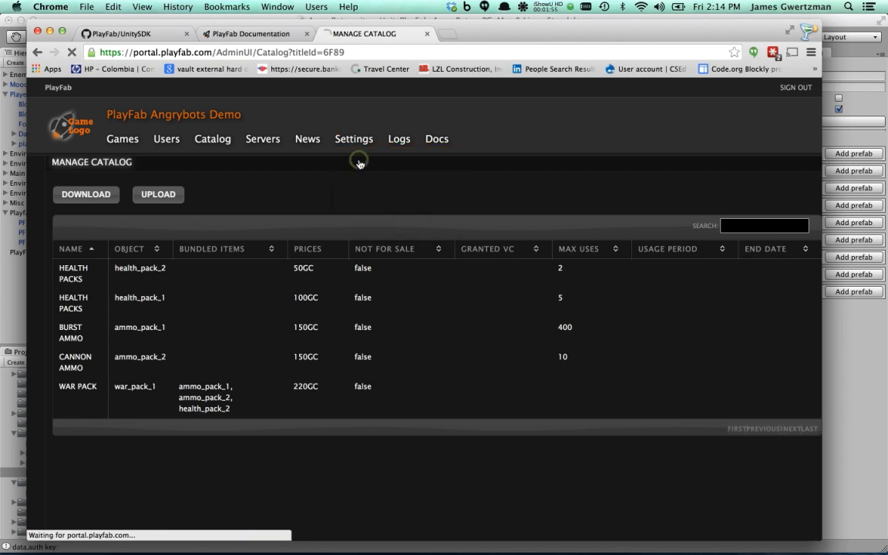
Step: View the Angrybots Demo settings and select its title ID 6F89 on the General page
{"action": "left_click", "coordinate": [354, 139]}
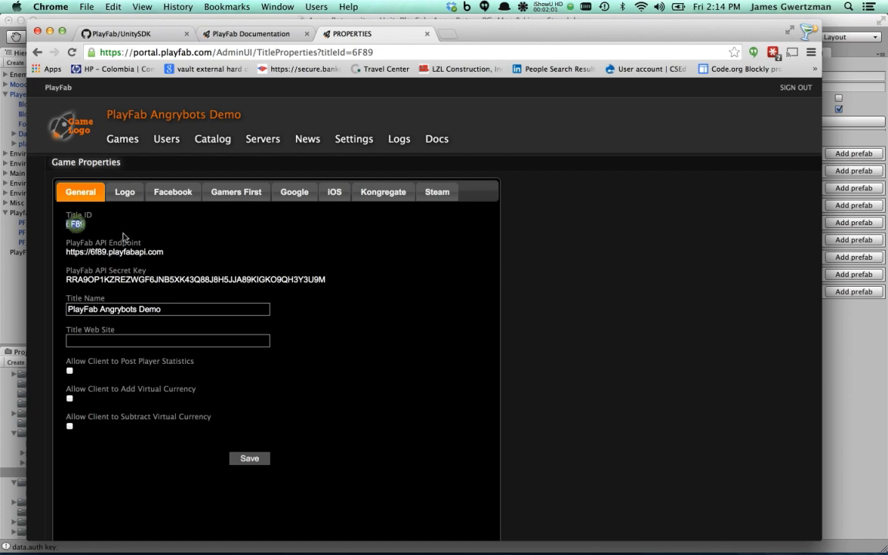
{"action": "double_click", "coordinate": [74, 223]}
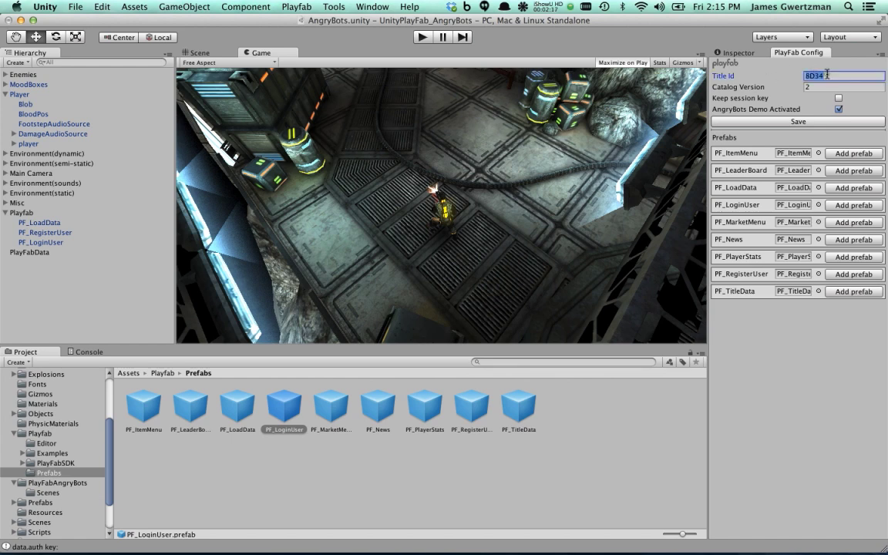
Step: Enter title ID 6F89 and catalog version 1 in PlayFab Config, then select PF_LoginUser
{"action": "type", "text": "6F89"}
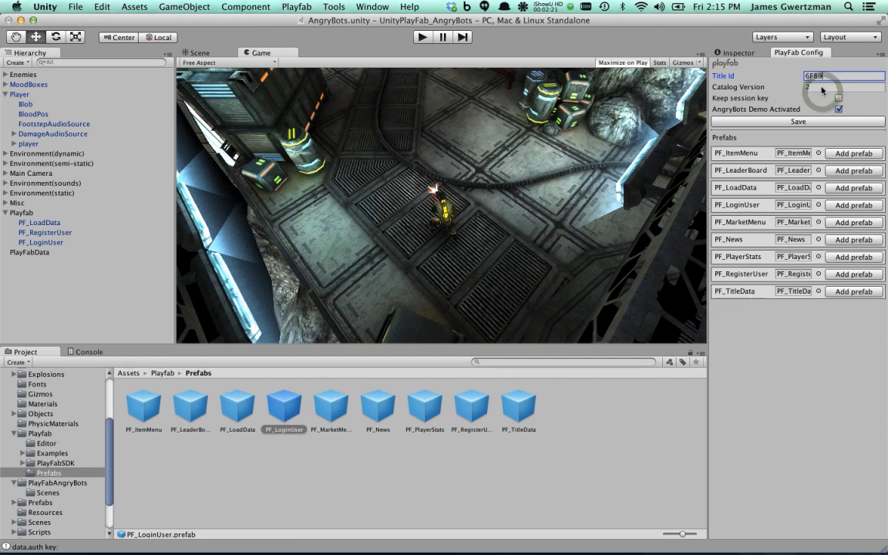
{"action": "left_click", "coordinate": [829, 98]}
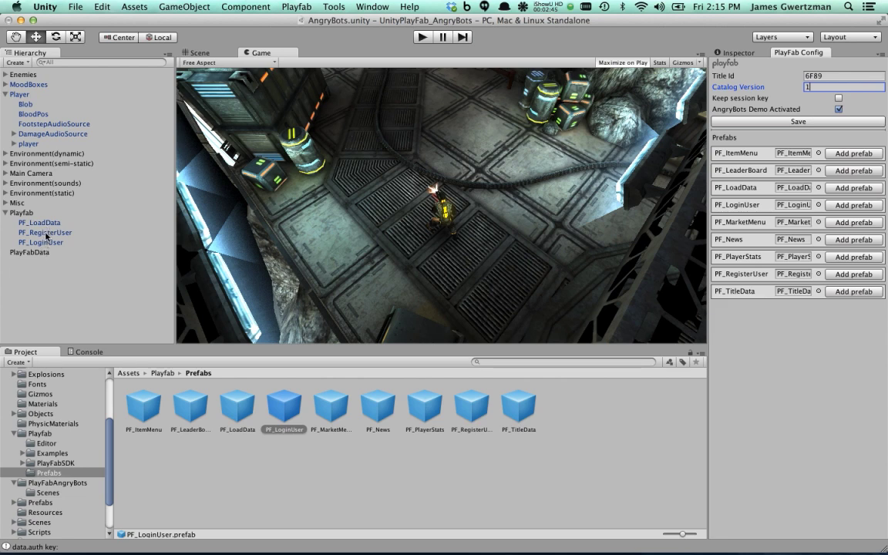
{"action": "left_click", "coordinate": [40, 243]}
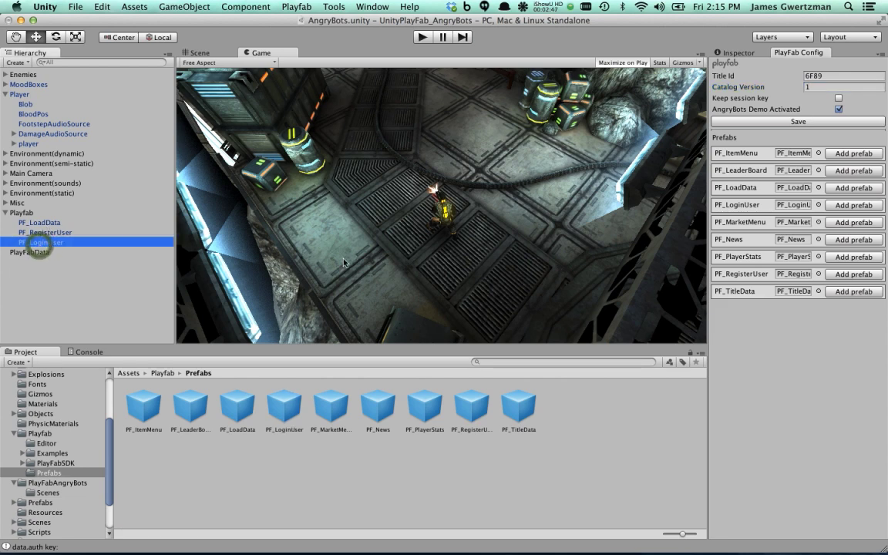
{"action": "left_click", "coordinate": [42, 242]}
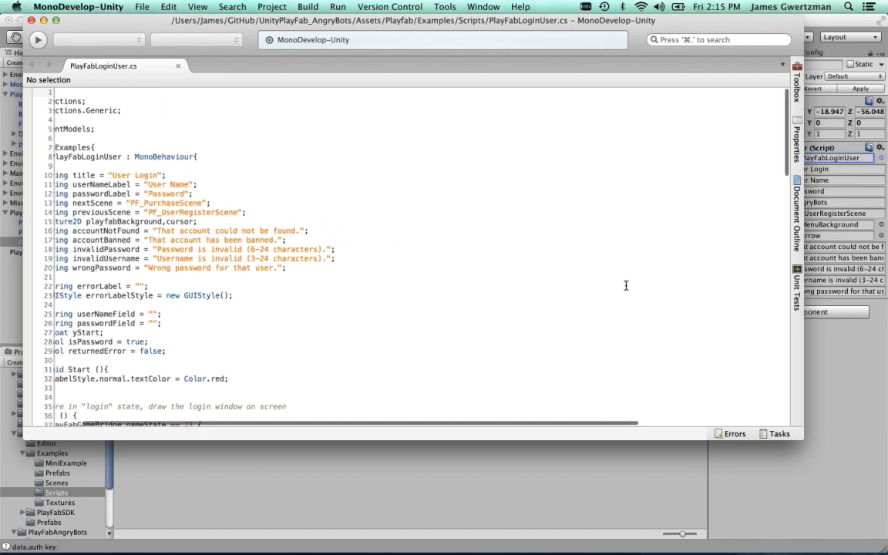
{"action": "scroll", "scroll_direction": "down", "scroll_amount": 3}
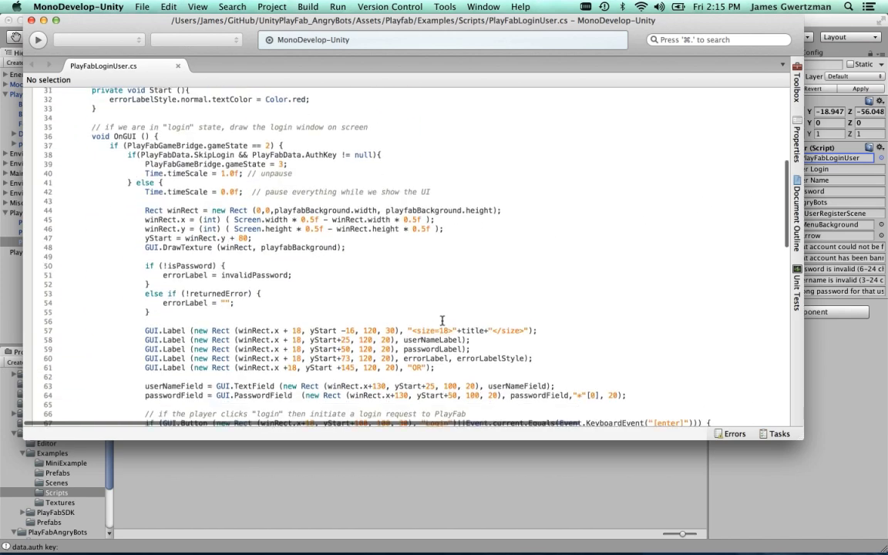
{"action": "scroll", "scroll_direction": "down", "scroll_amount": 3}
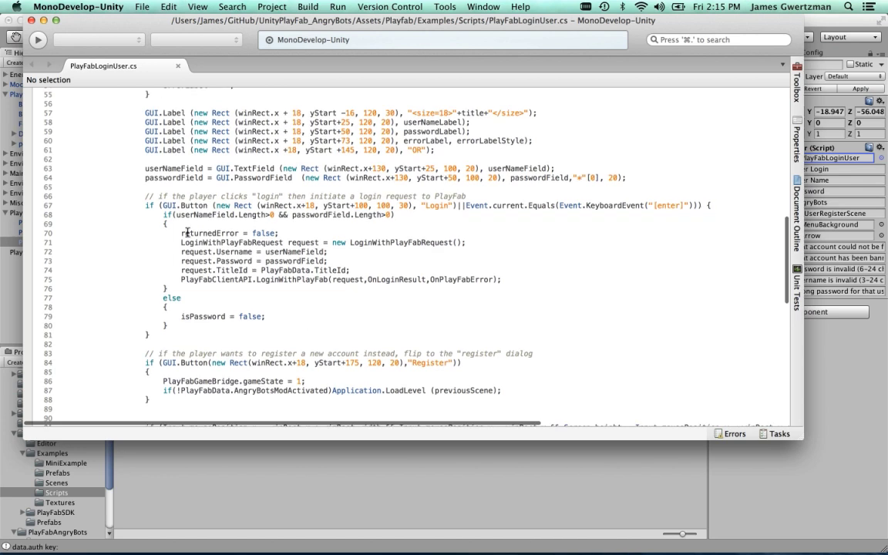
{"action": "left_click_drag", "start_coordinate": [182, 233], "coordinate": [500, 279]}
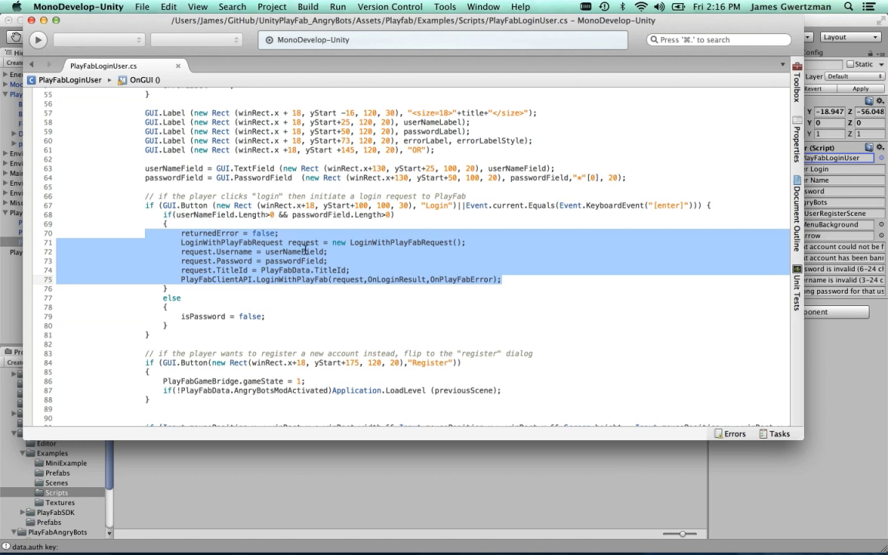
{"action": "left_click", "coordinate": [292, 245]}
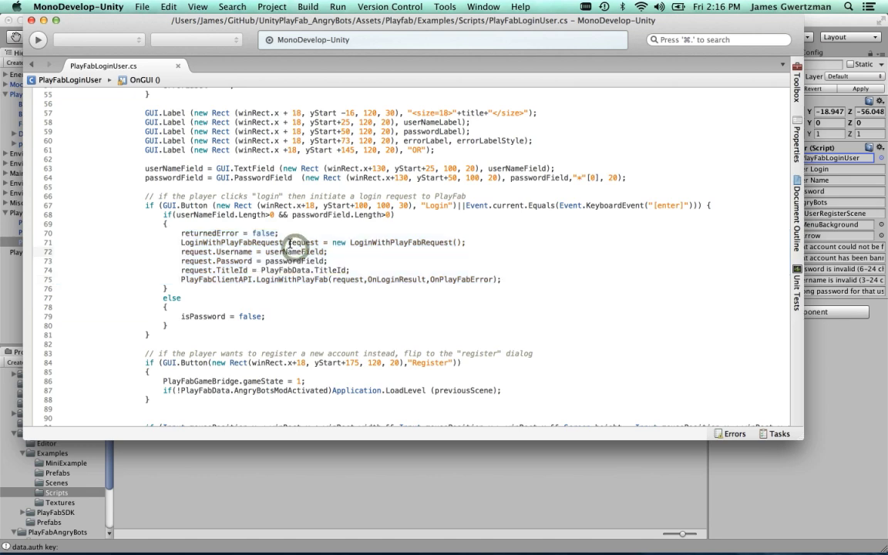
{"action": "double_click", "coordinate": [302, 242]}
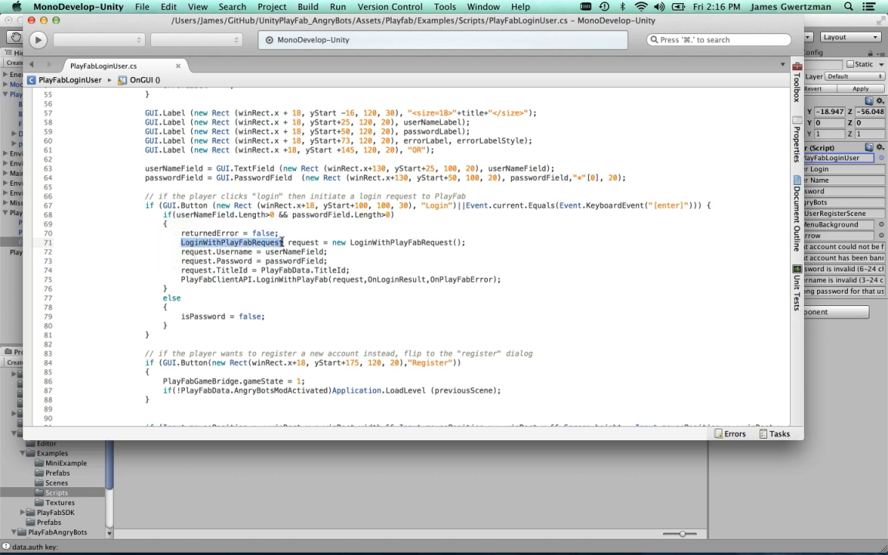
{"action": "mouse_move", "coordinate": [301, 242]}
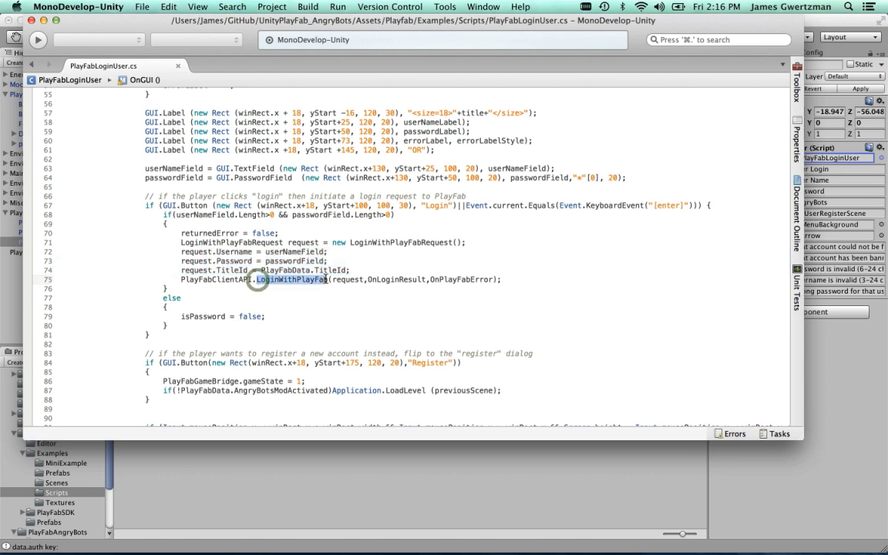
{"action": "double_click", "coordinate": [290, 280]}
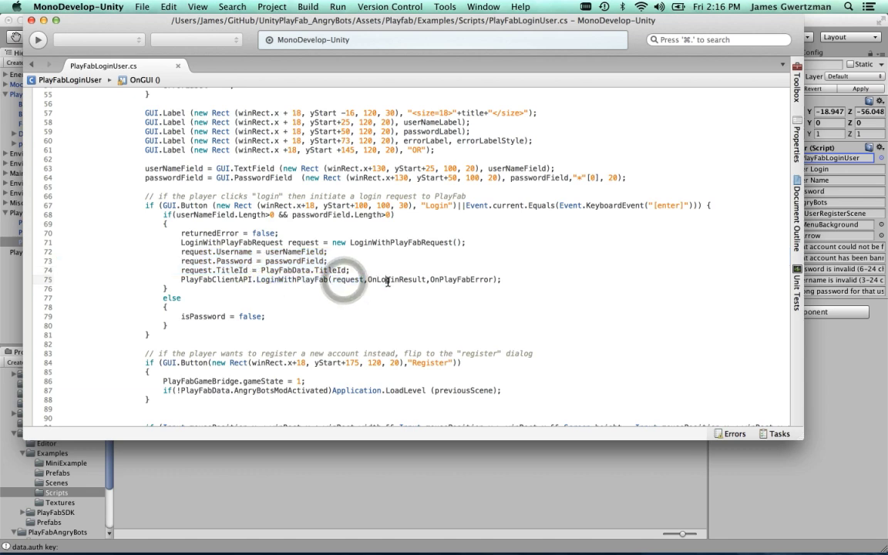
{"action": "mouse_move", "coordinate": [399, 281]}
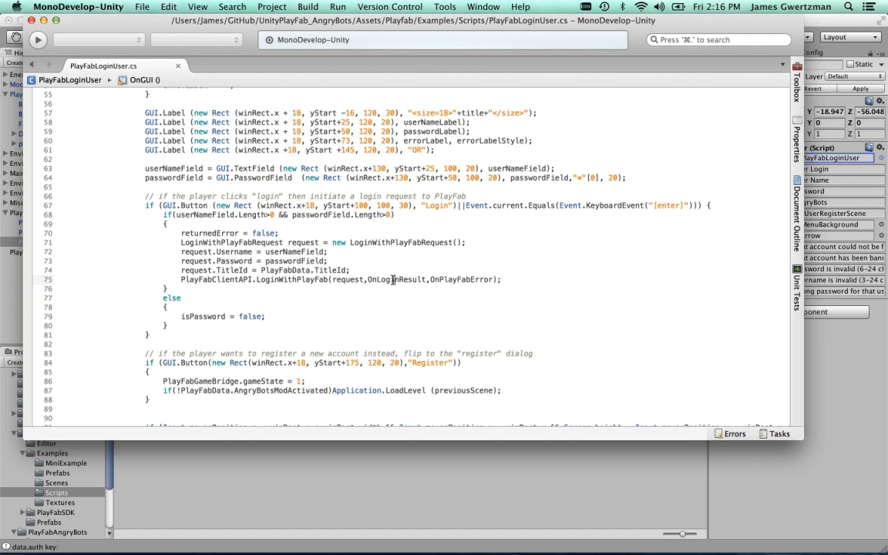
{"action": "double_click", "coordinate": [450, 279]}
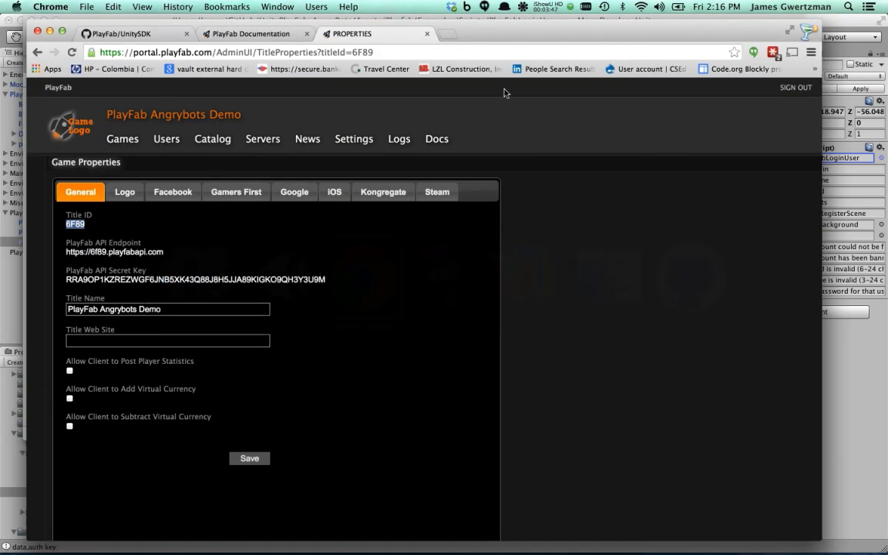
Step: Find LoginWithPlayFab in the Client Authentication list and load its reference page
{"action": "left_click", "coordinate": [250, 34]}
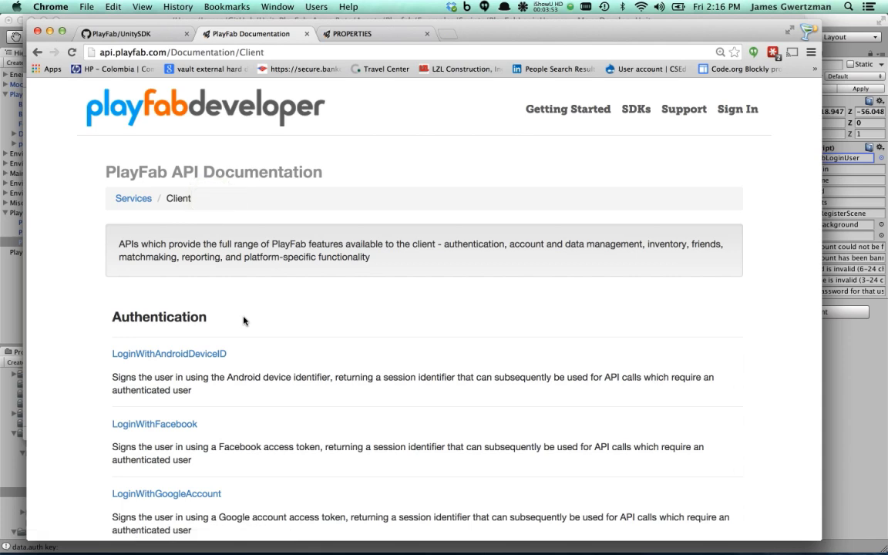
{"action": "scroll", "scroll_direction": "down", "scroll_amount": 3}
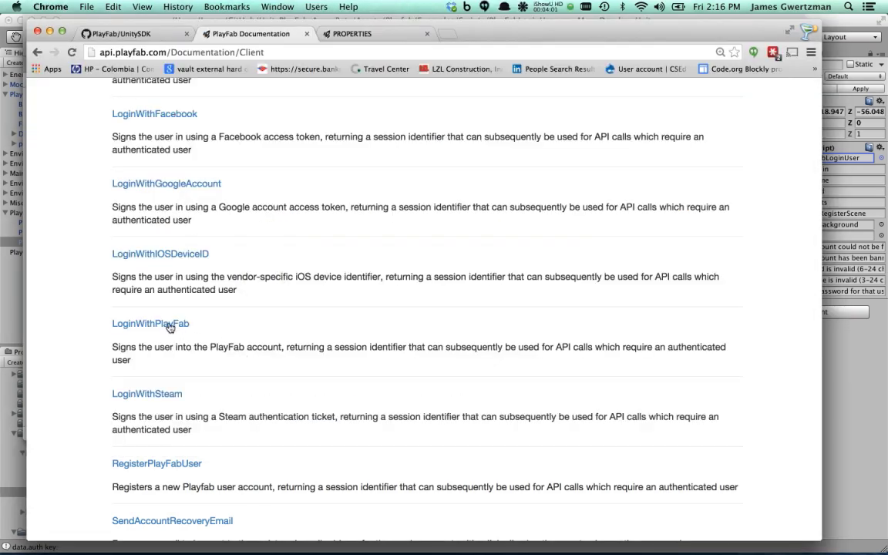
{"action": "scroll", "scroll_direction": "up", "scroll_amount": 3}
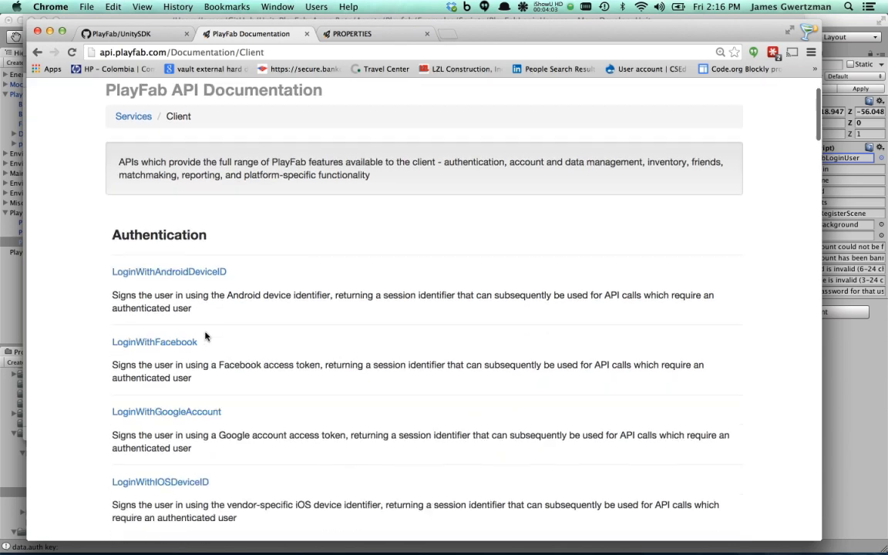
{"action": "scroll", "scroll_direction": "down", "scroll_amount": 3}
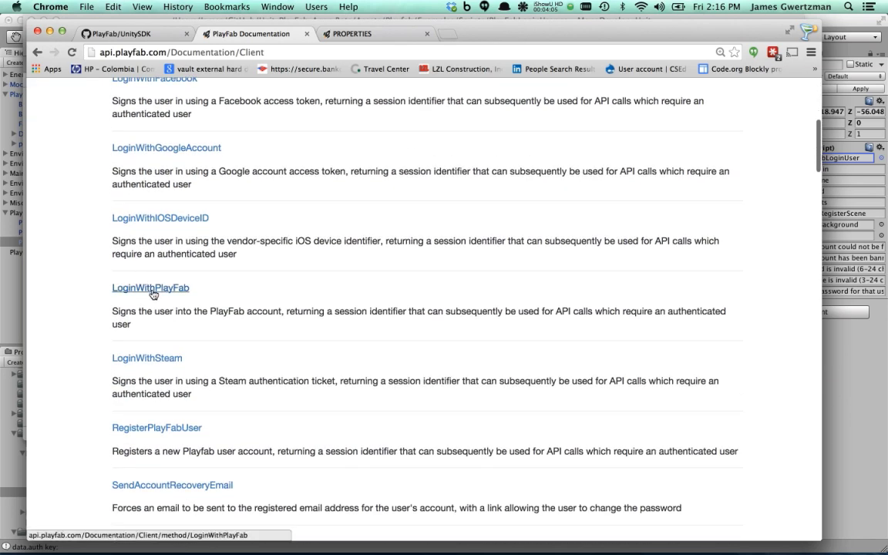
{"action": "left_click", "coordinate": [151, 289]}
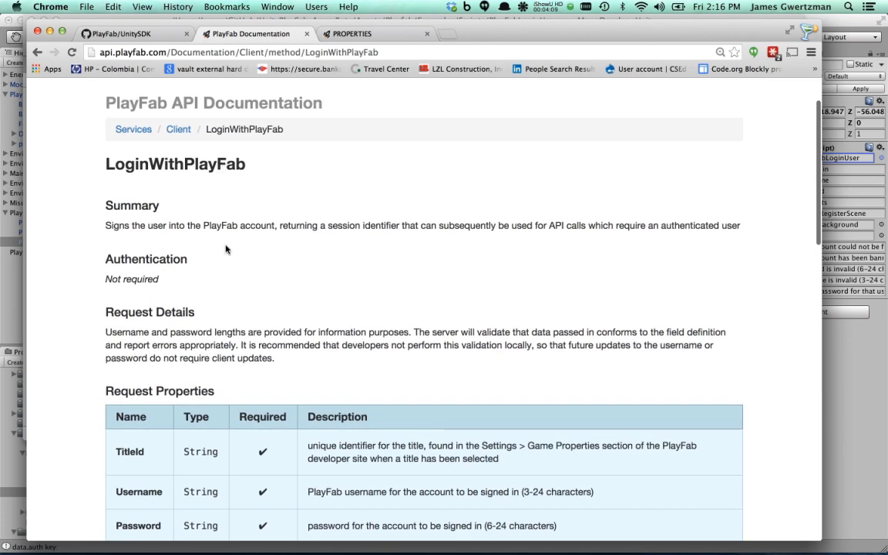
Step: Read through the LoginWithPlayFab request properties and sample request
{"action": "scroll", "scroll_direction": "down", "scroll_amount": 3}
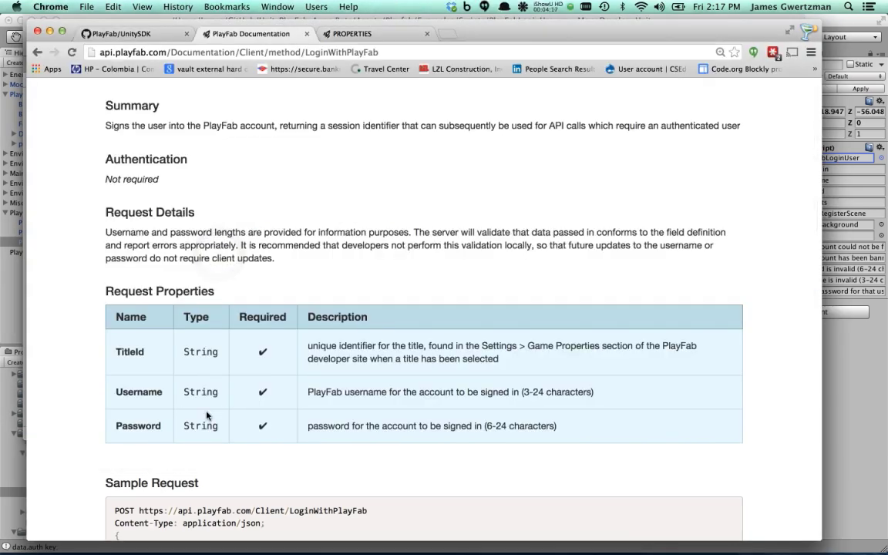
{"action": "scroll", "scroll_direction": "down", "scroll_amount": 3}
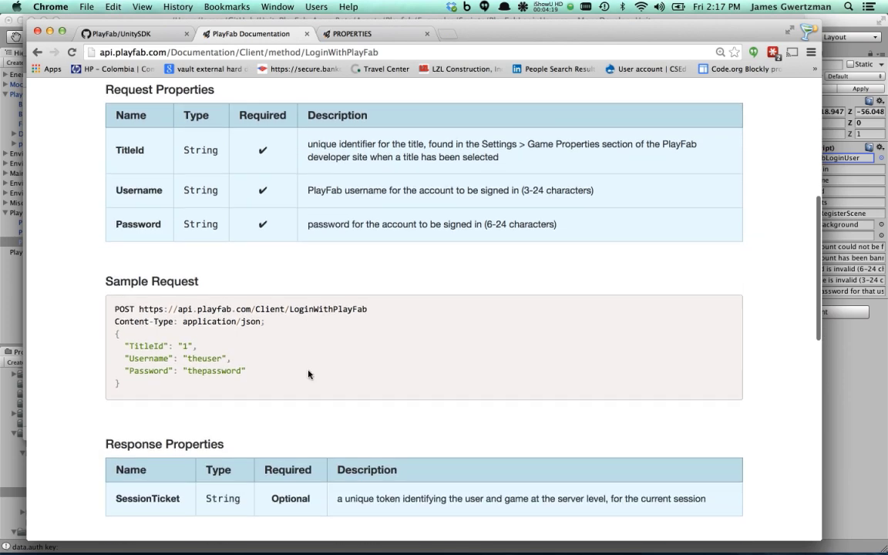
{"action": "scroll", "scroll_direction": "down", "scroll_amount": 3}
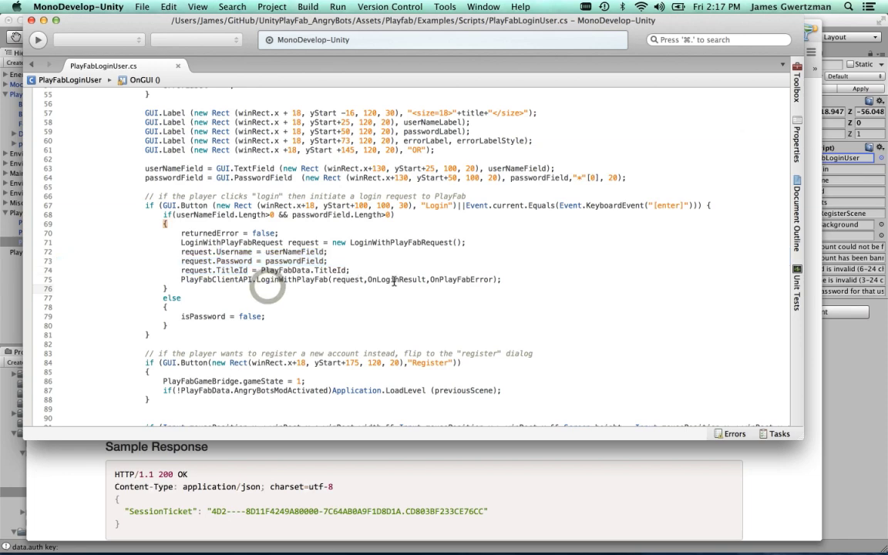
Step: Review the OnLoginResult callback and its result parameter, then switch back to Unity
{"action": "scroll", "scroll_direction": "down", "scroll_amount": 3}
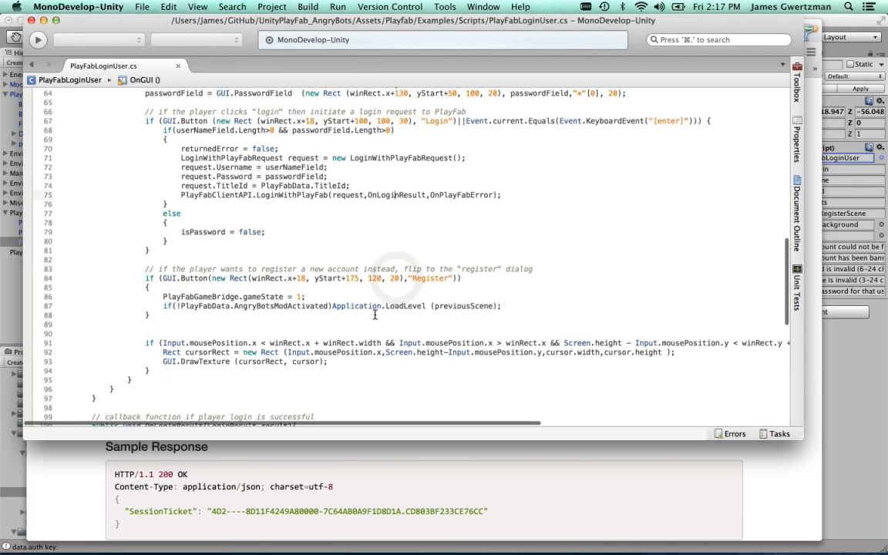
{"action": "scroll", "scroll_direction": "down", "scroll_amount": 3}
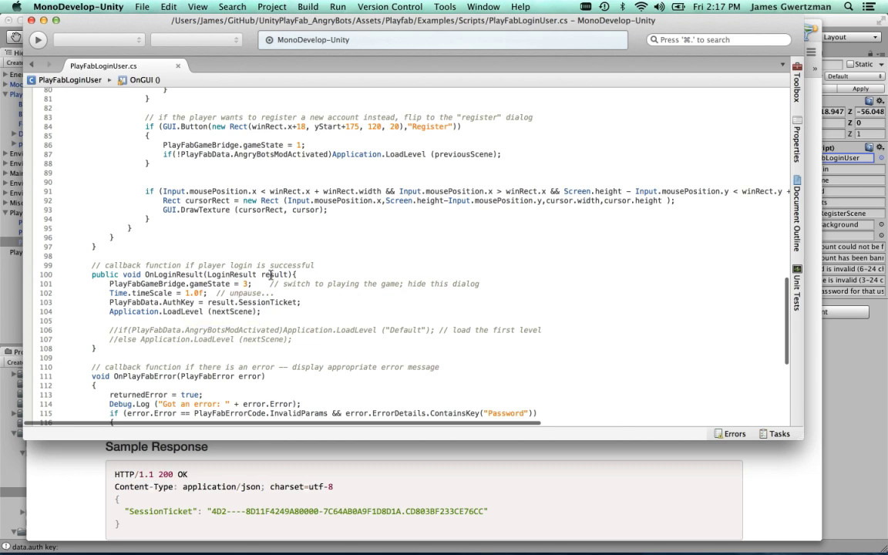
{"action": "double_click", "coordinate": [260, 312]}
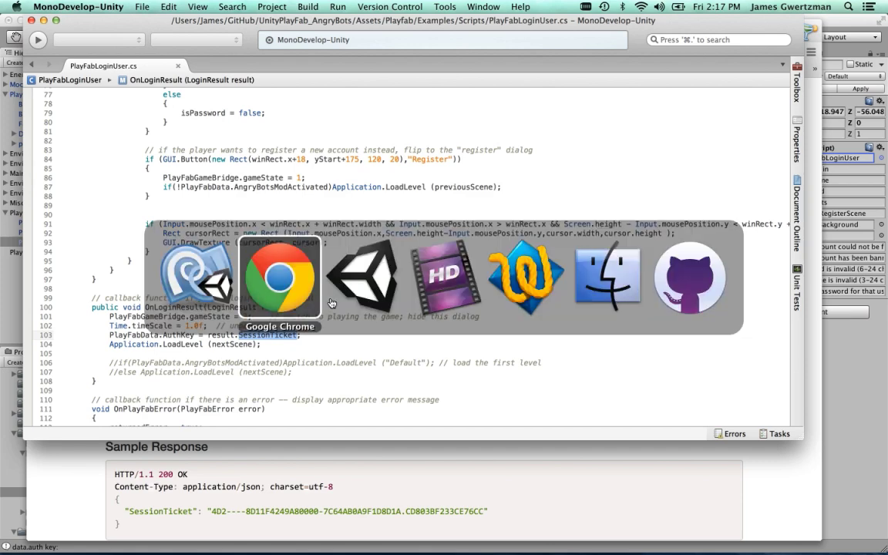
{"action": "left_click", "coordinate": [362, 278]}
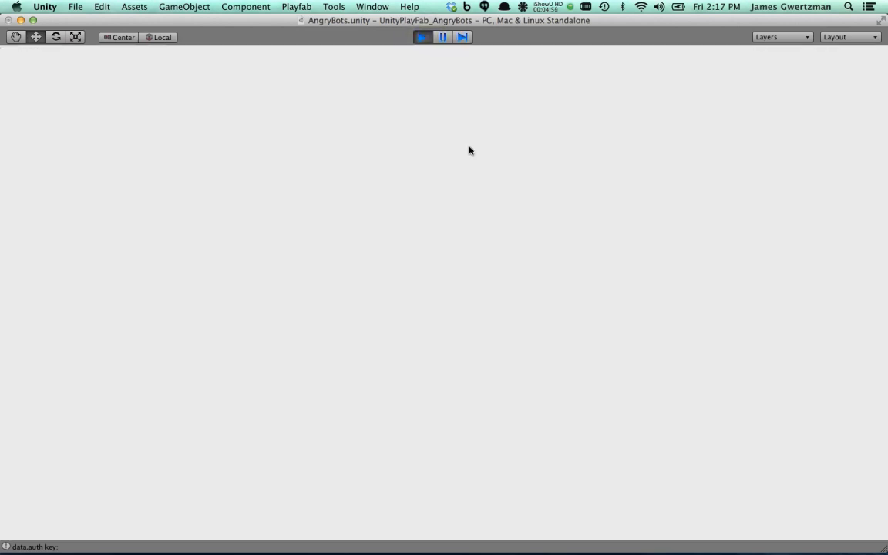
Step: Enter Play mode so the PlayFab User Login dialog appears over AngryBots
{"action": "left_click", "coordinate": [419, 39]}
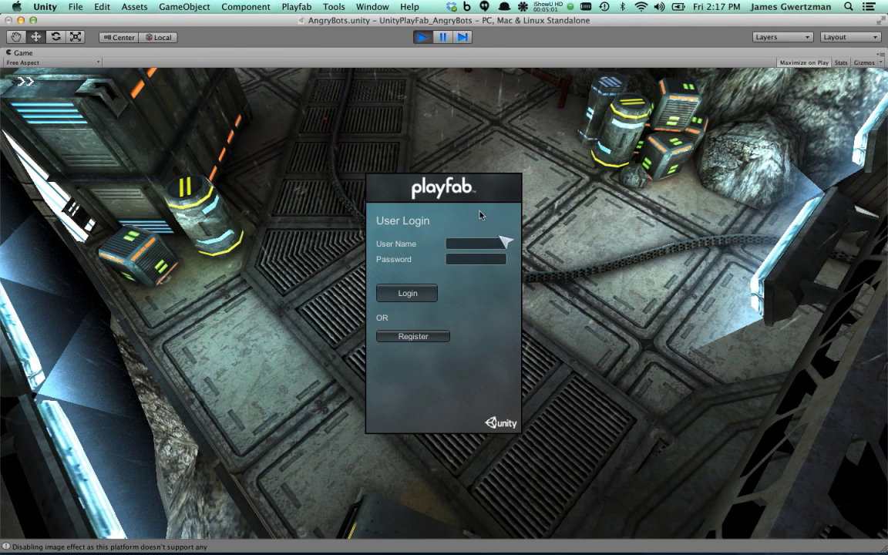
{"action": "mouse_move", "coordinate": [471, 199]}
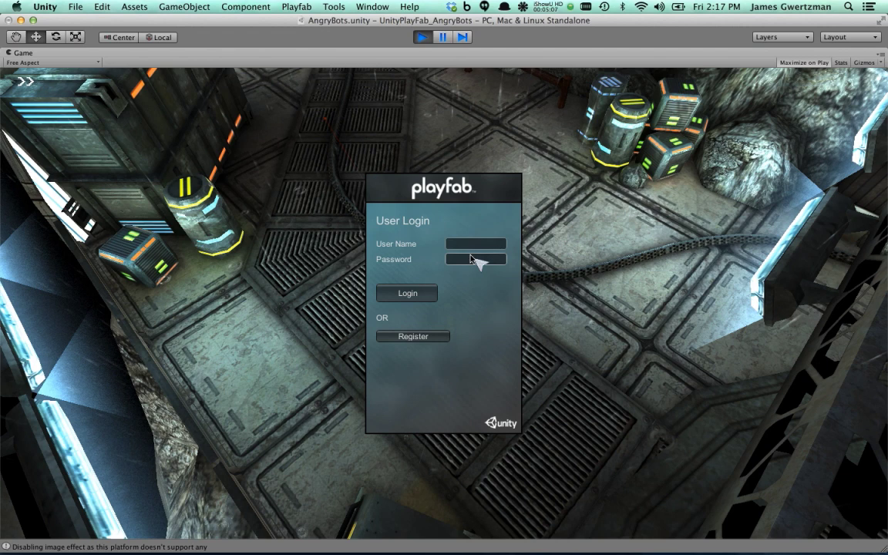
Step: Fill the Register User form for angrydemo1 with email and password, then submit it
{"action": "left_click", "coordinate": [413, 336]}
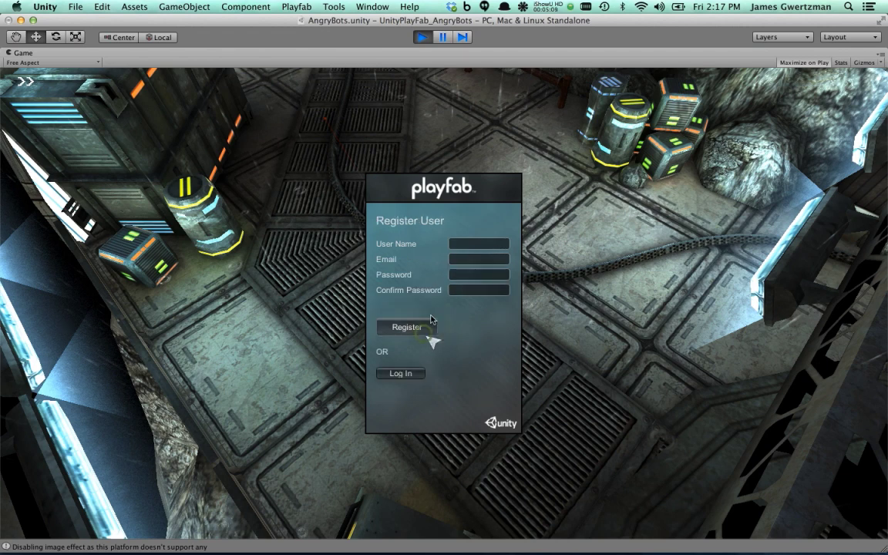
{"action": "left_click", "coordinate": [407, 326]}
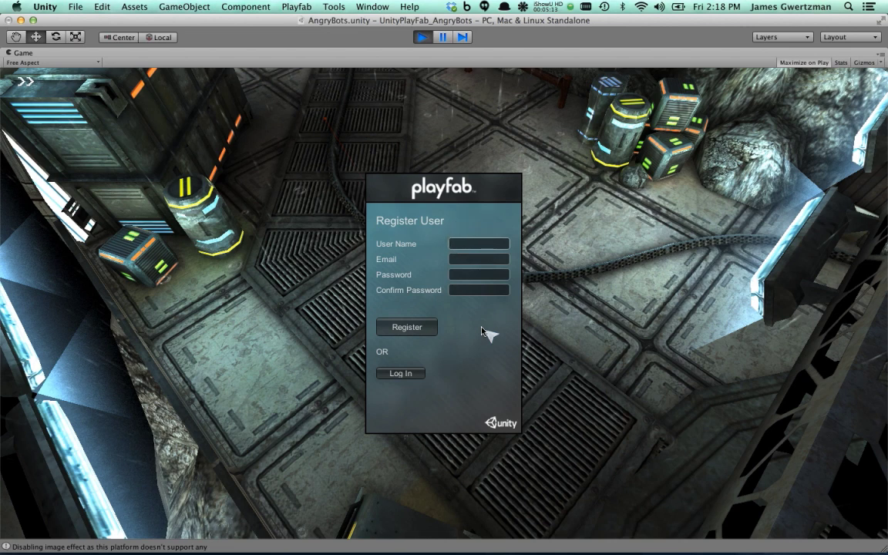
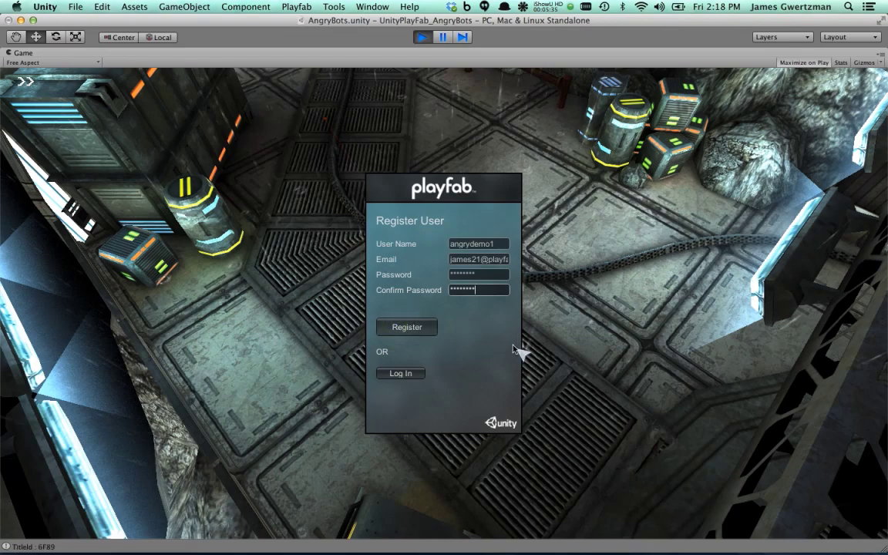
{"action": "left_click", "coordinate": [407, 327]}
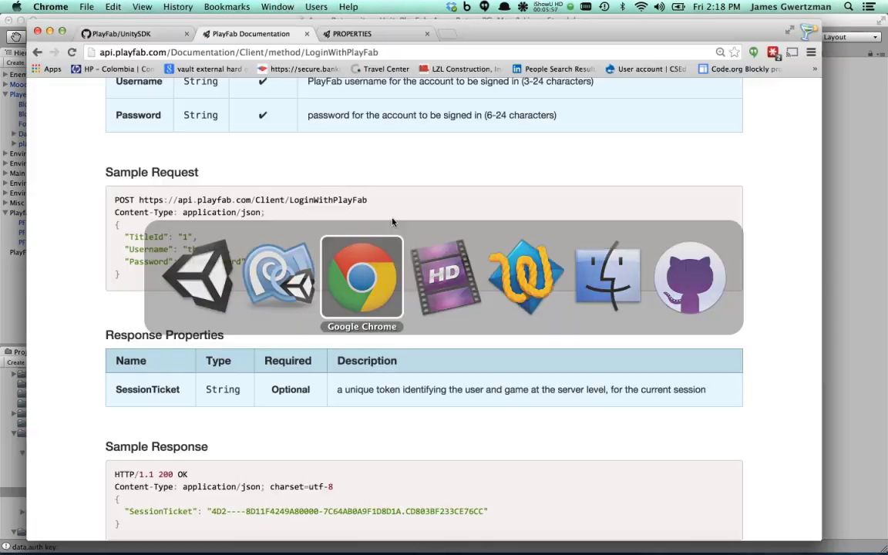
Step: Show the Recently Added users list in Game Manager, revealing angrydemo1
{"action": "left_click", "coordinate": [352, 34]}
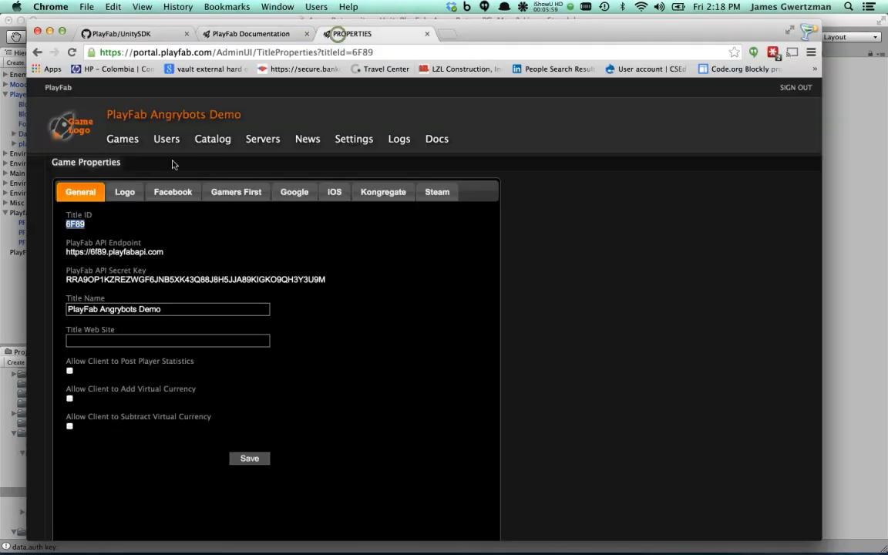
{"action": "left_click", "coordinate": [167, 138]}
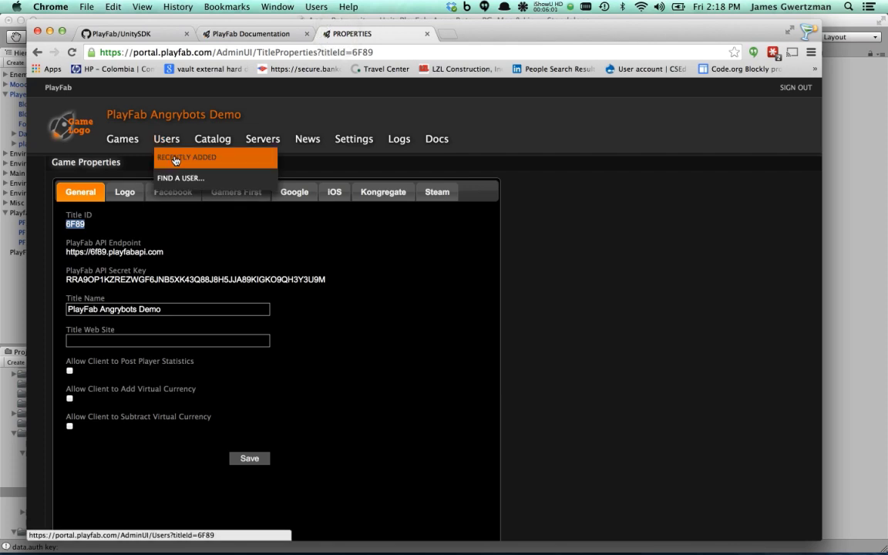
{"action": "left_click", "coordinate": [186, 158]}
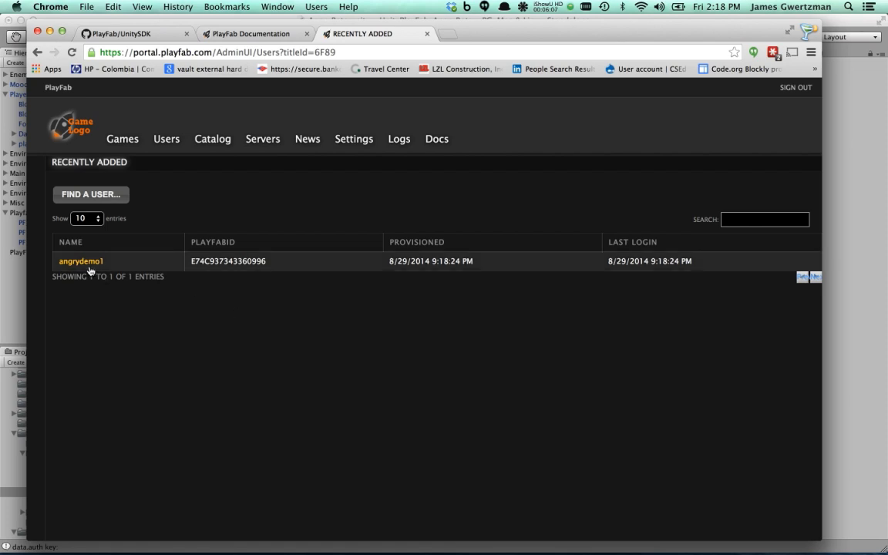
{"action": "mouse_move", "coordinate": [80, 261]}
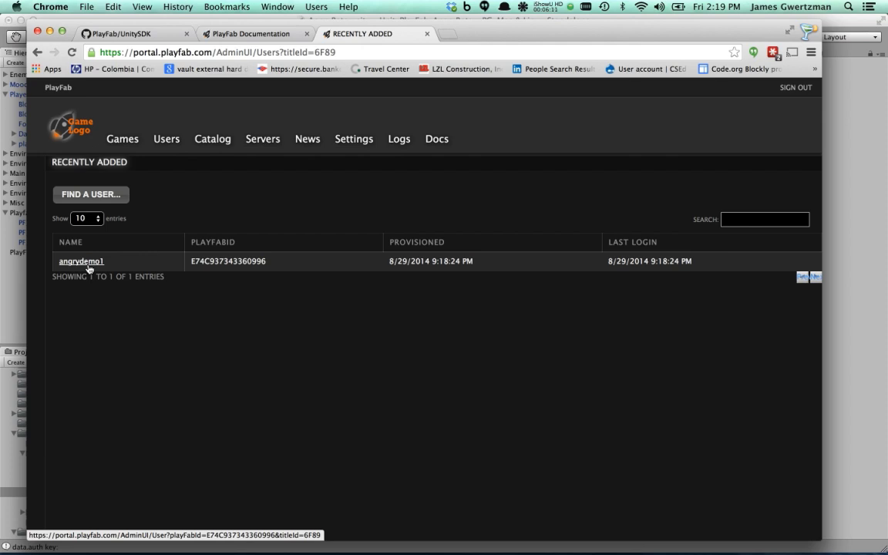
Step: Load angrydemo1's player profile with its 2,000 GC balance and check its Items
{"action": "left_click", "coordinate": [80, 261]}
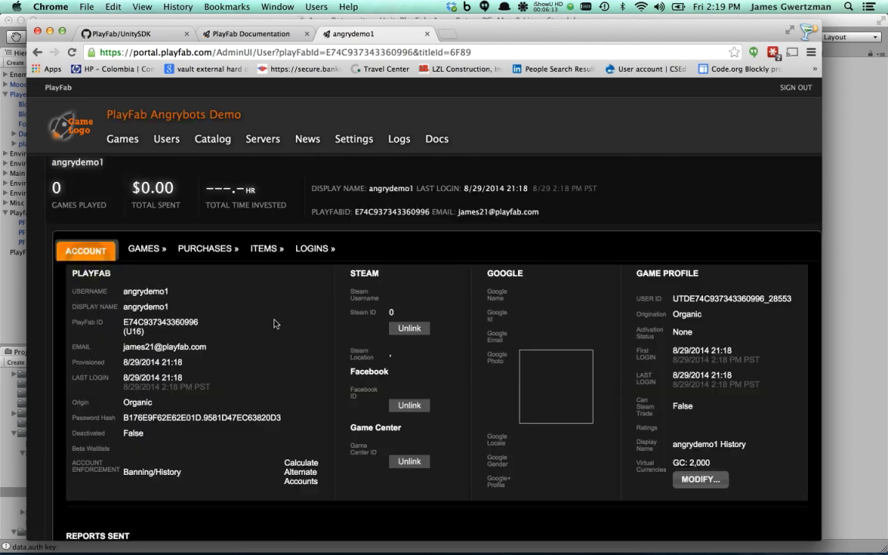
{"action": "mouse_move", "coordinate": [290, 333]}
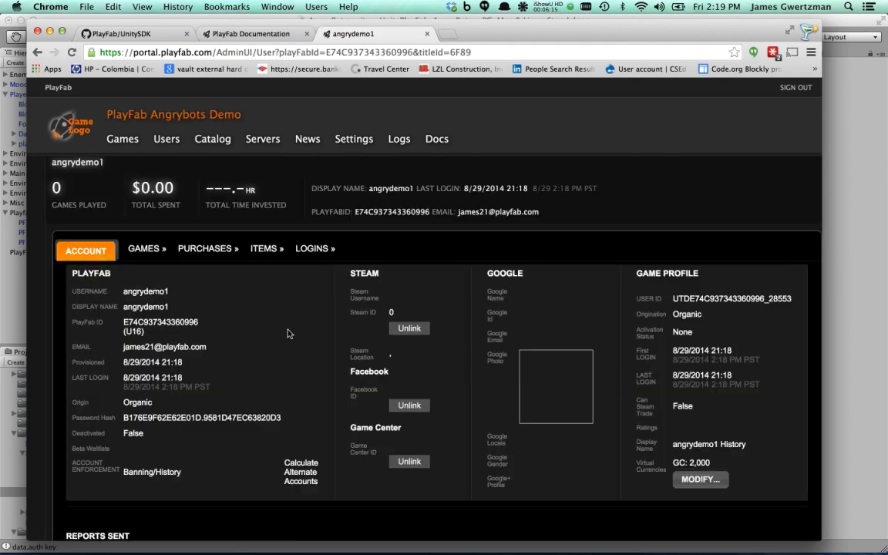
{"action": "scroll", "scroll_direction": "down", "scroll_amount": 3}
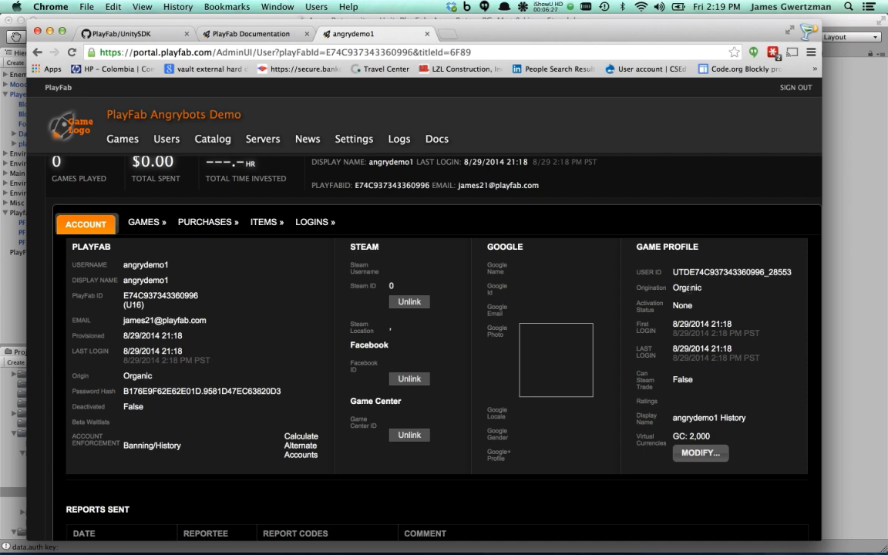
{"action": "mouse_move", "coordinate": [851, 286]}
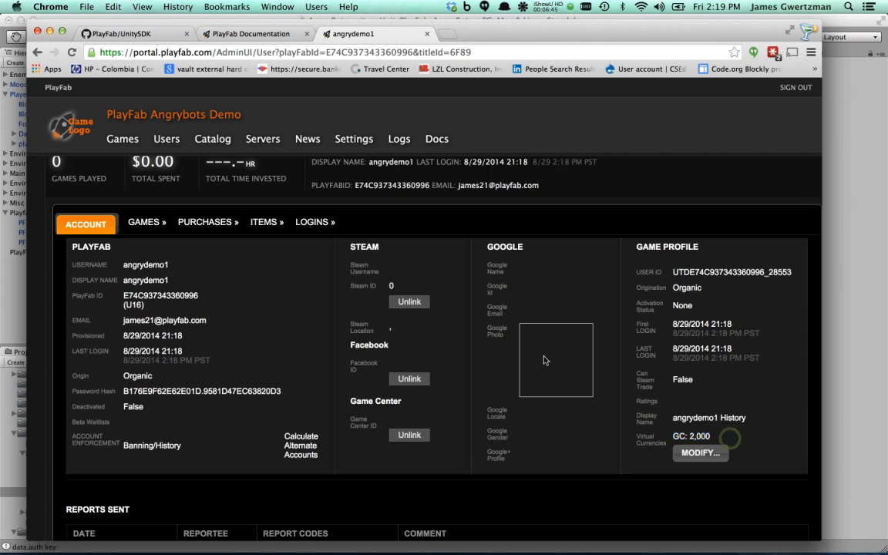
{"action": "mouse_move", "coordinate": [266, 225]}
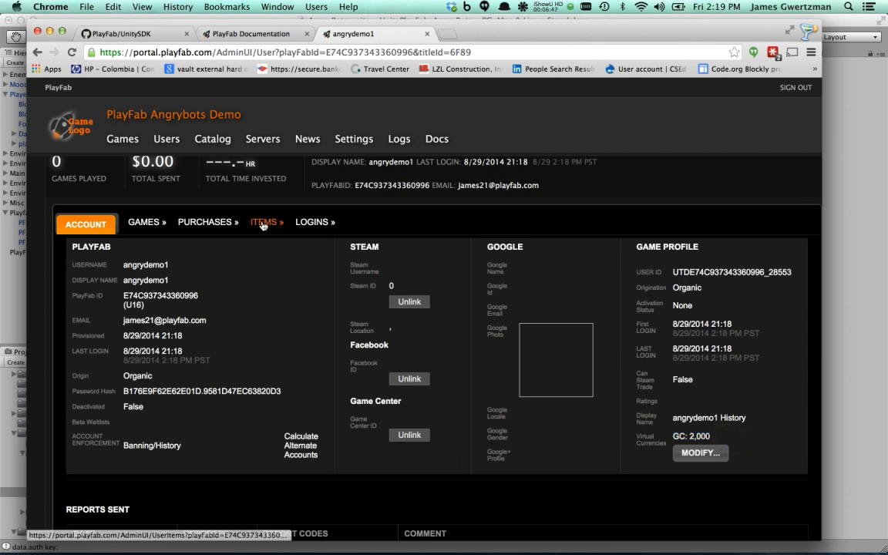
{"action": "left_click", "coordinate": [263, 222]}
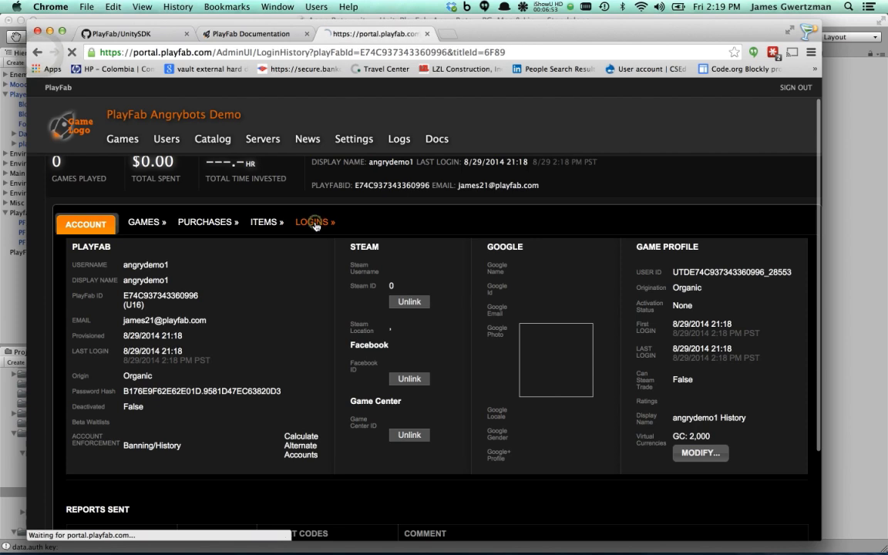
Step: Check the Logins history, then start a Modify Virtual Currency adjustment
{"action": "left_click", "coordinate": [312, 222]}
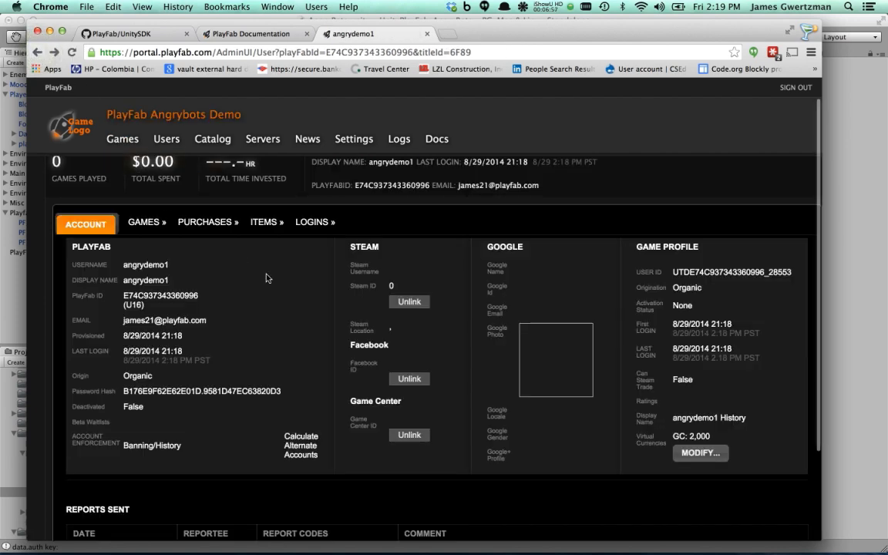
{"action": "scroll", "scroll_direction": "down", "scroll_amount": 3}
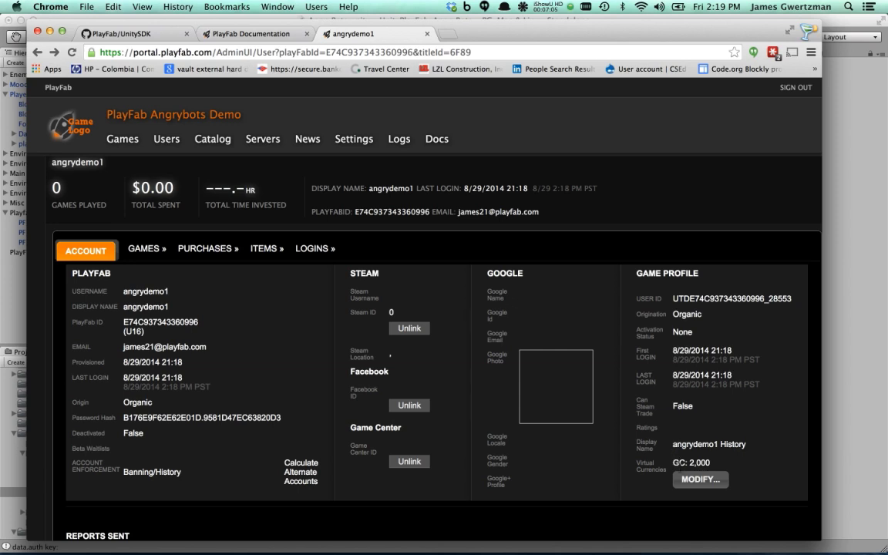
{"action": "left_click", "coordinate": [704, 482]}
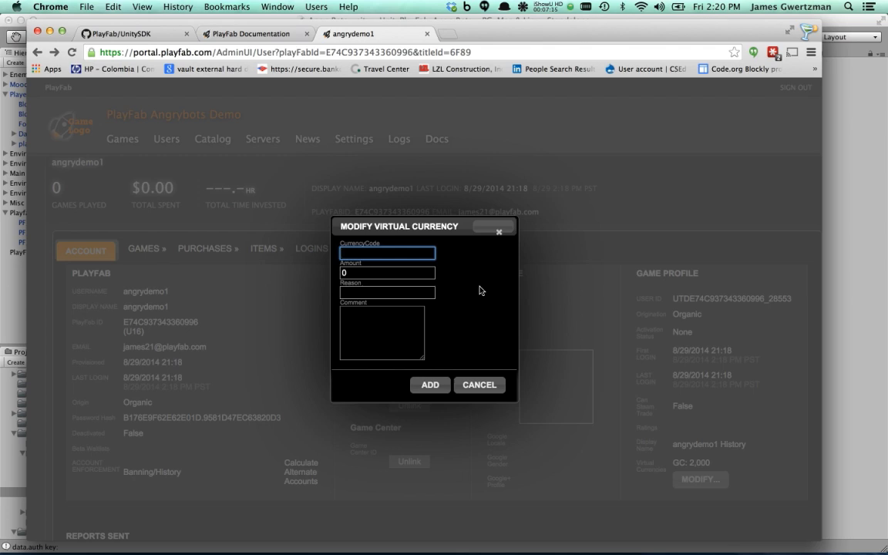
Step: Add 1000 GC to angrydemo1, raising the balance from 2,000 to 3,000
{"action": "type", "text": "GC"}
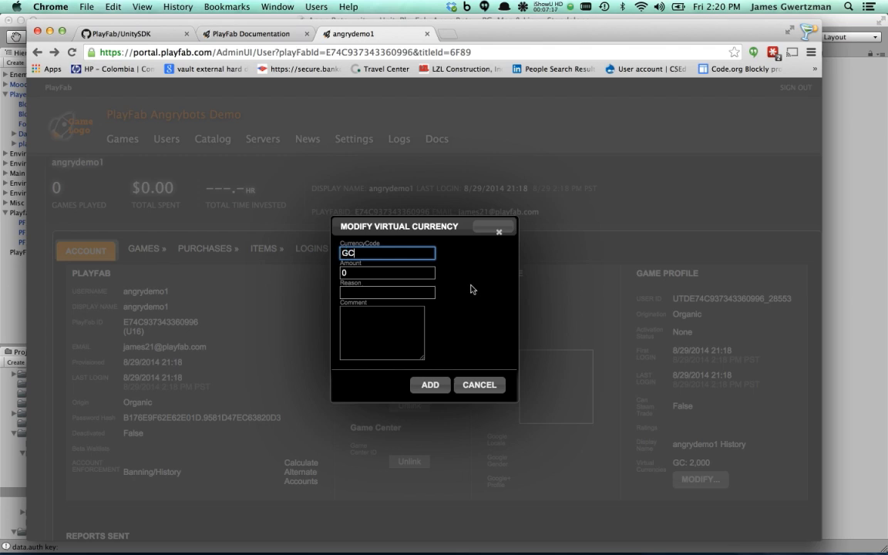
{"action": "type", "text": "1000"}
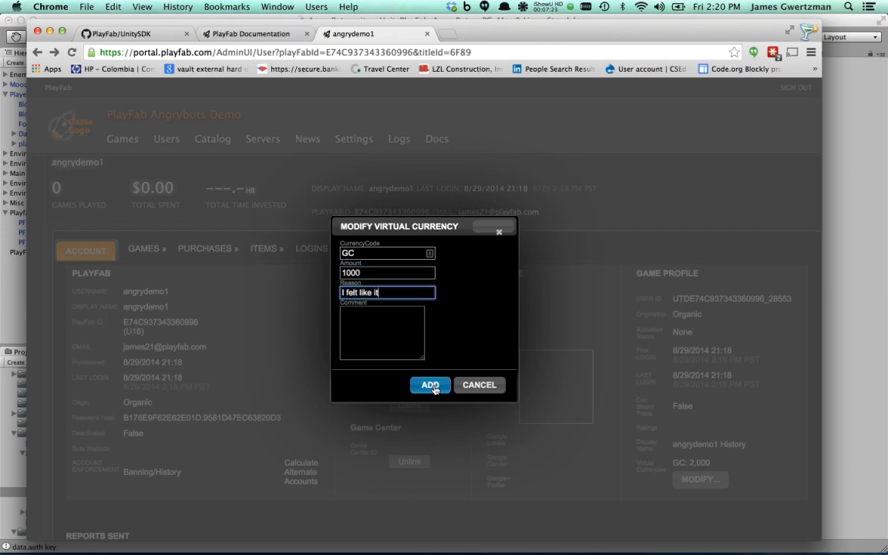
{"action": "left_click", "coordinate": [429, 385]}
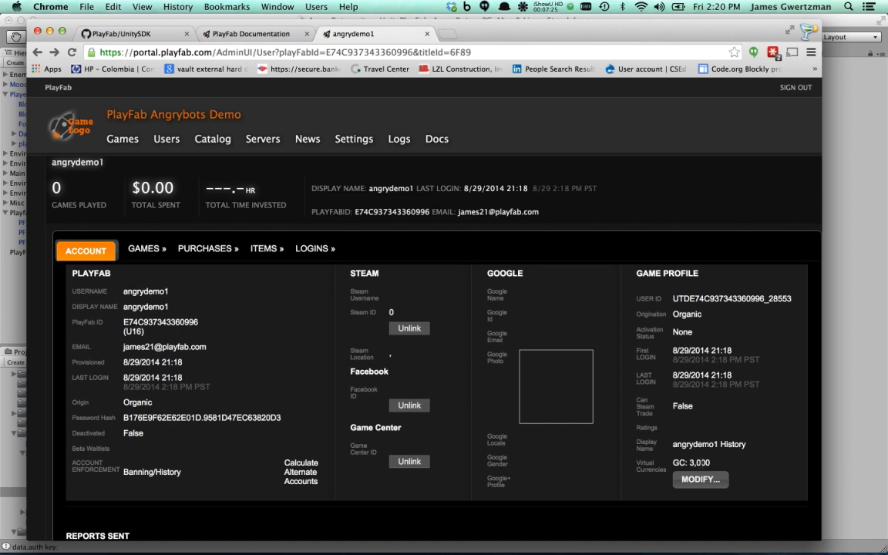
{"action": "mouse_move", "coordinate": [484, 225]}
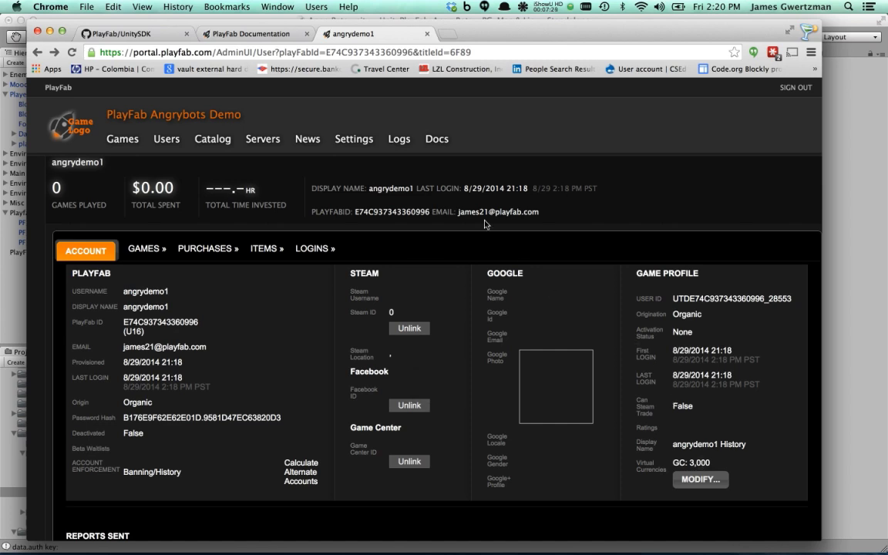
{"action": "mouse_move", "coordinate": [276, 105]}
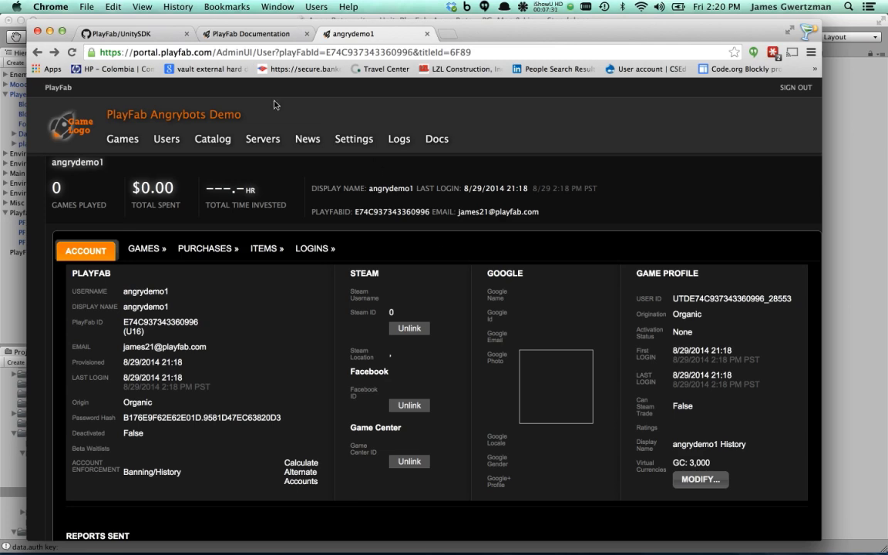